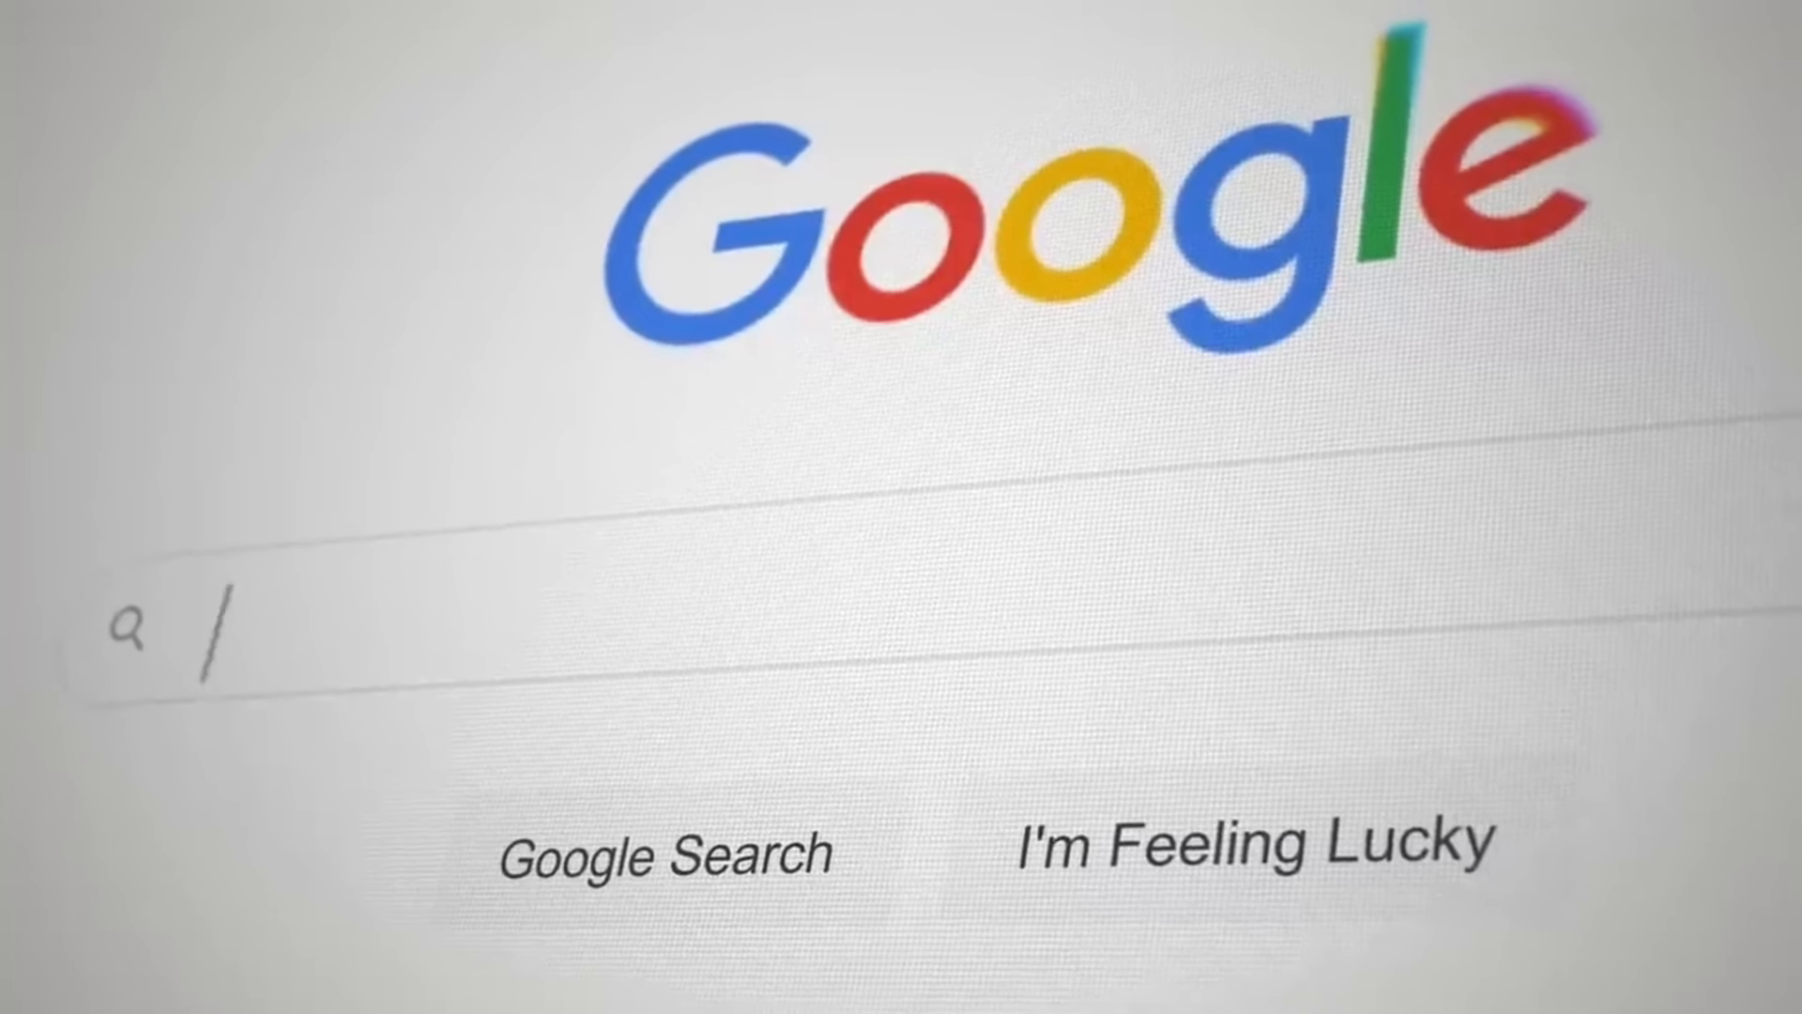
pyautogui.write('R')
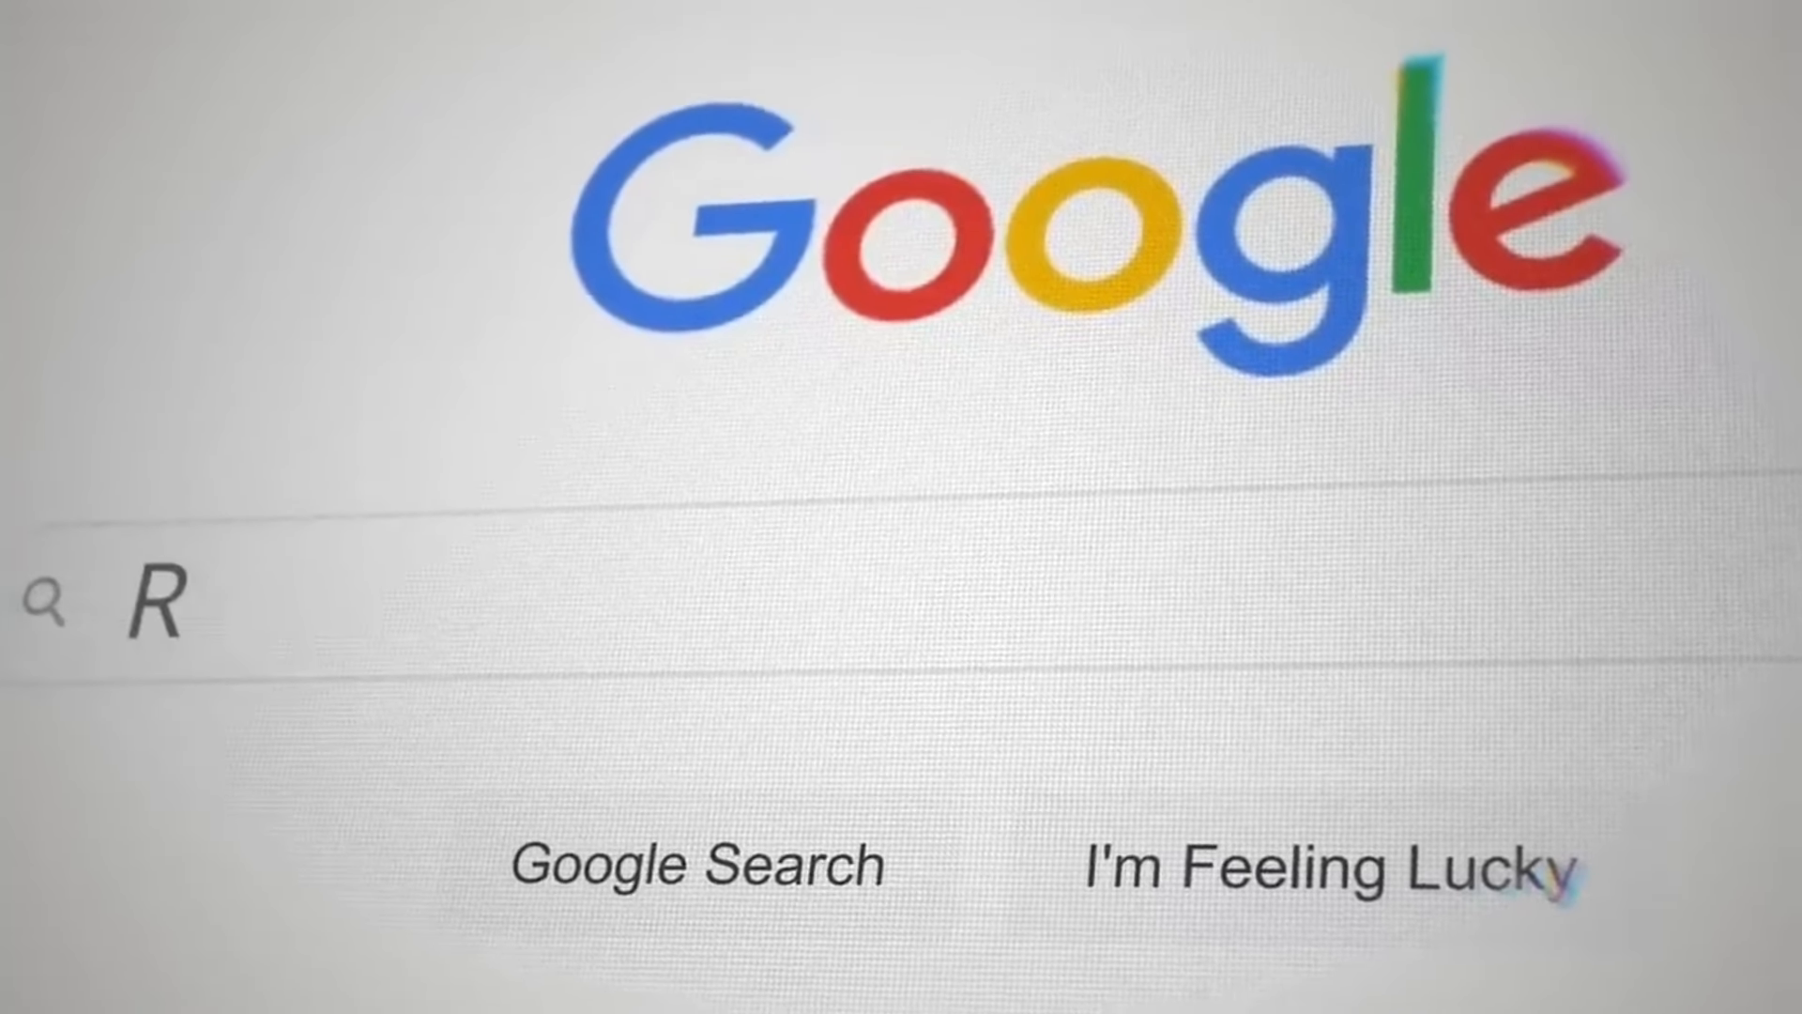